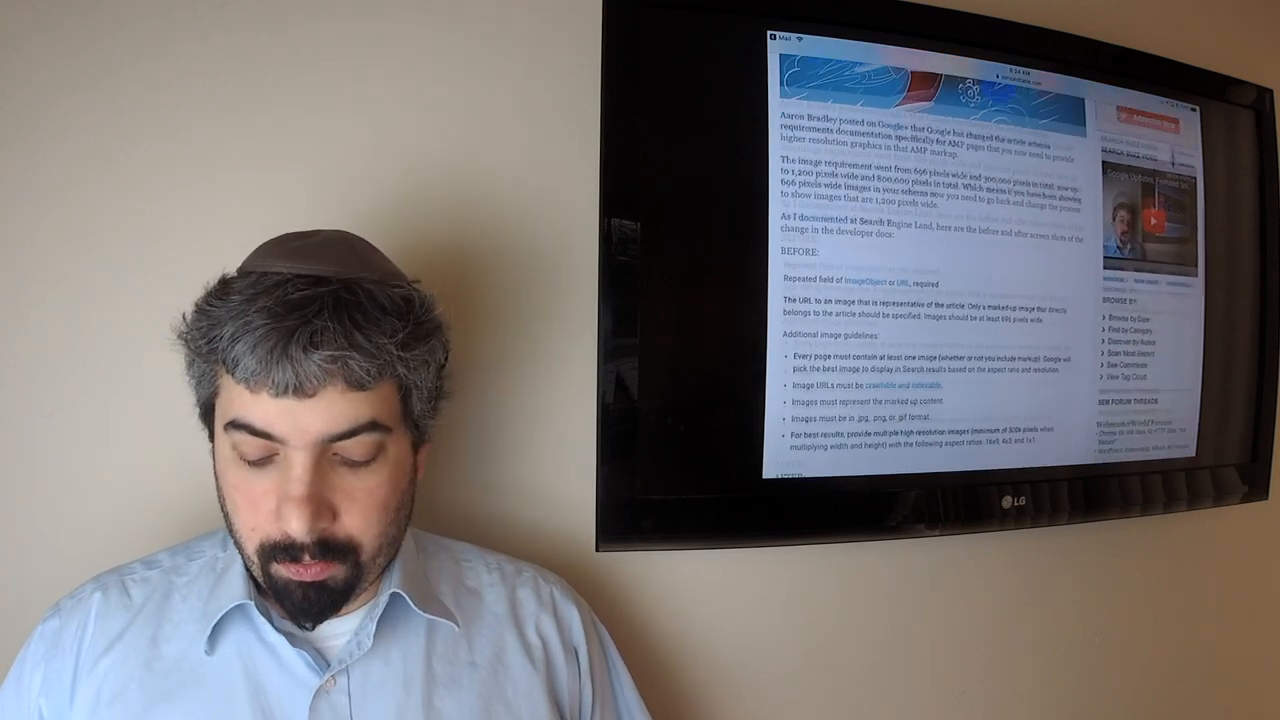
pyautogui.scroll(-3)
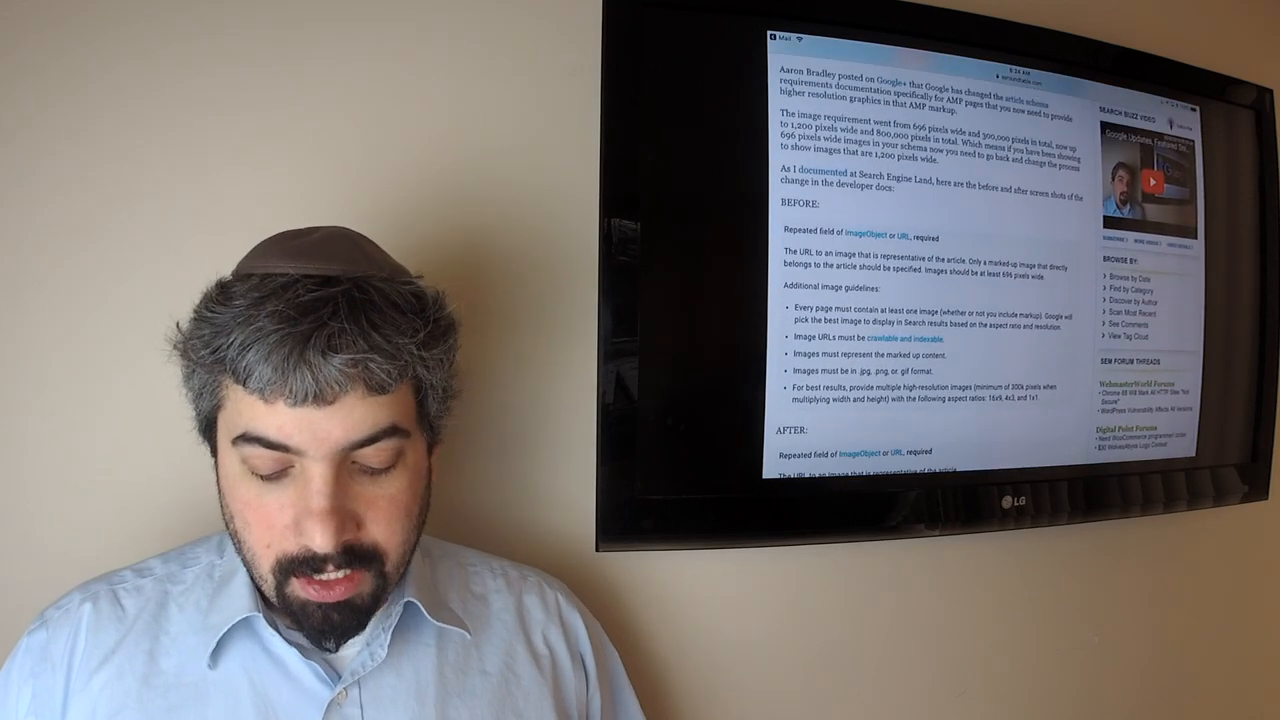